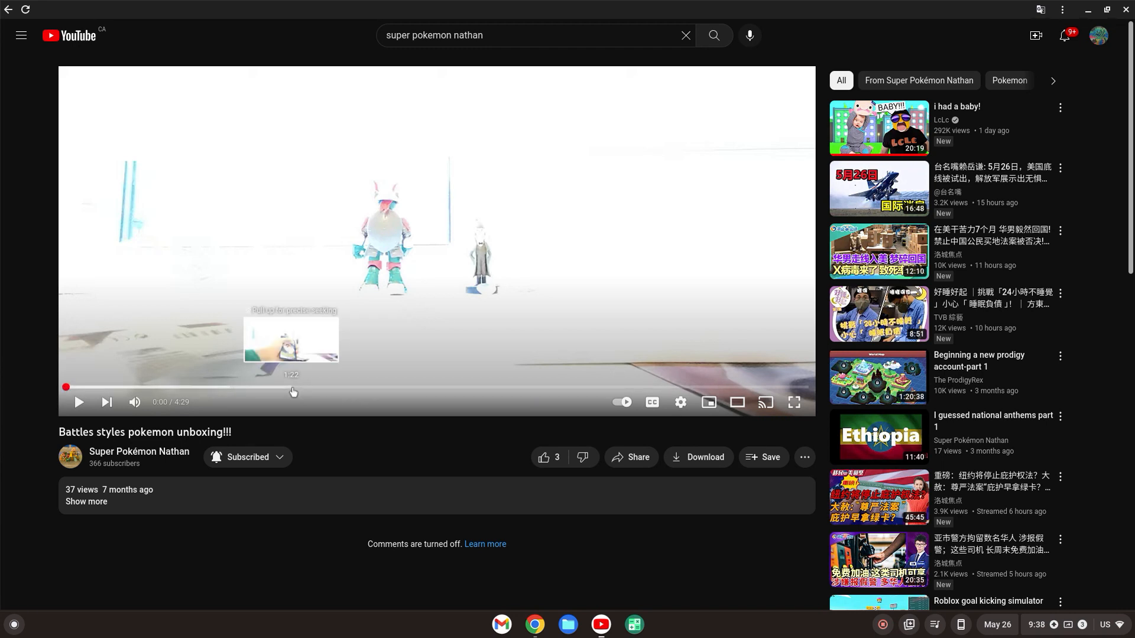
{"action": "mouse_move", "coordinate": [435, 412]}
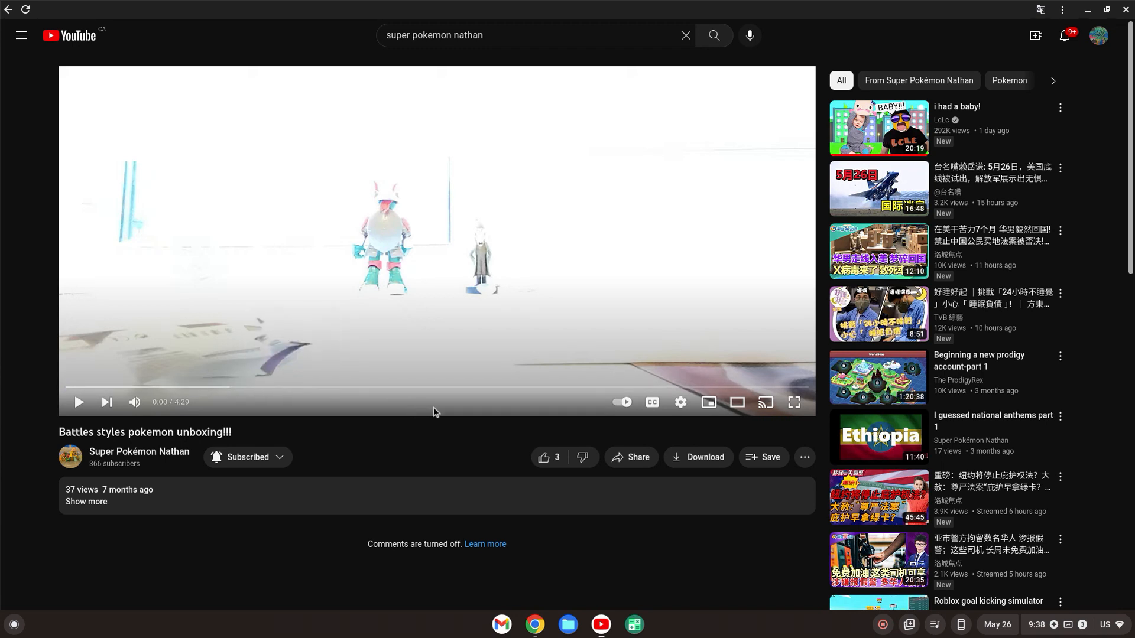
{"action": "mouse_move", "coordinate": [768, 369]}
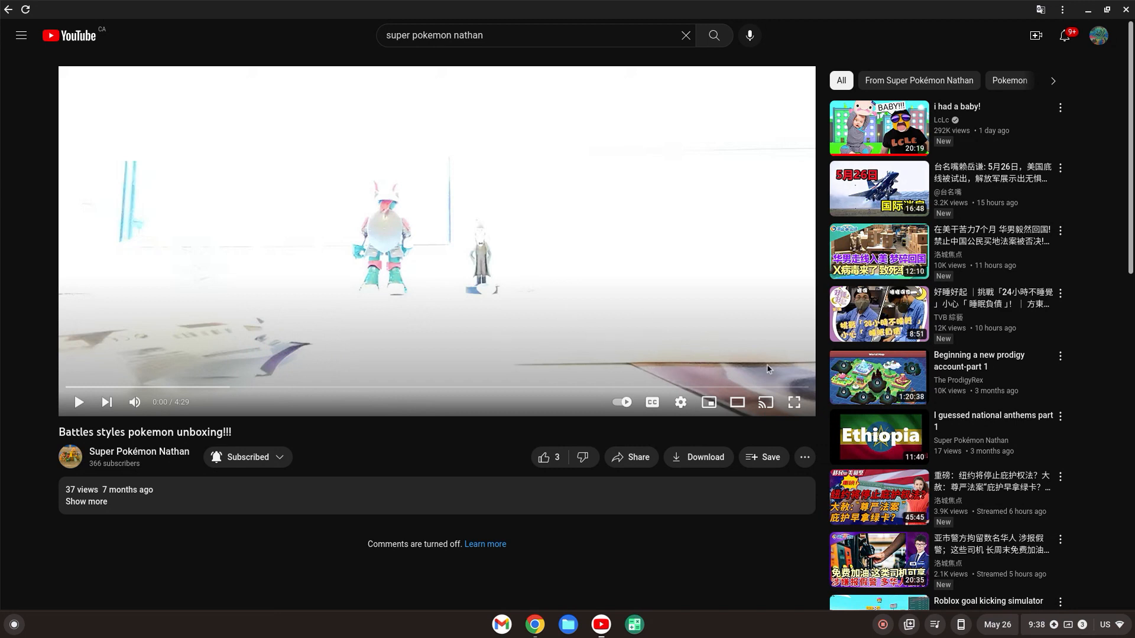
{"action": "mouse_move", "coordinate": [107, 424]}
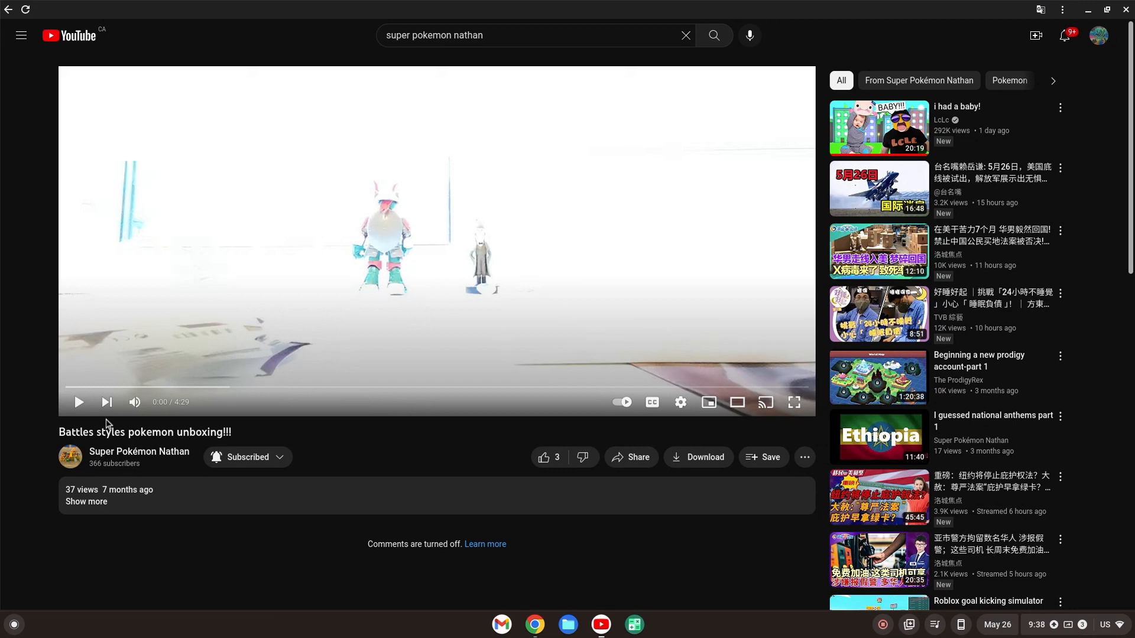
{"action": "mouse_move", "coordinate": [78, 402]}
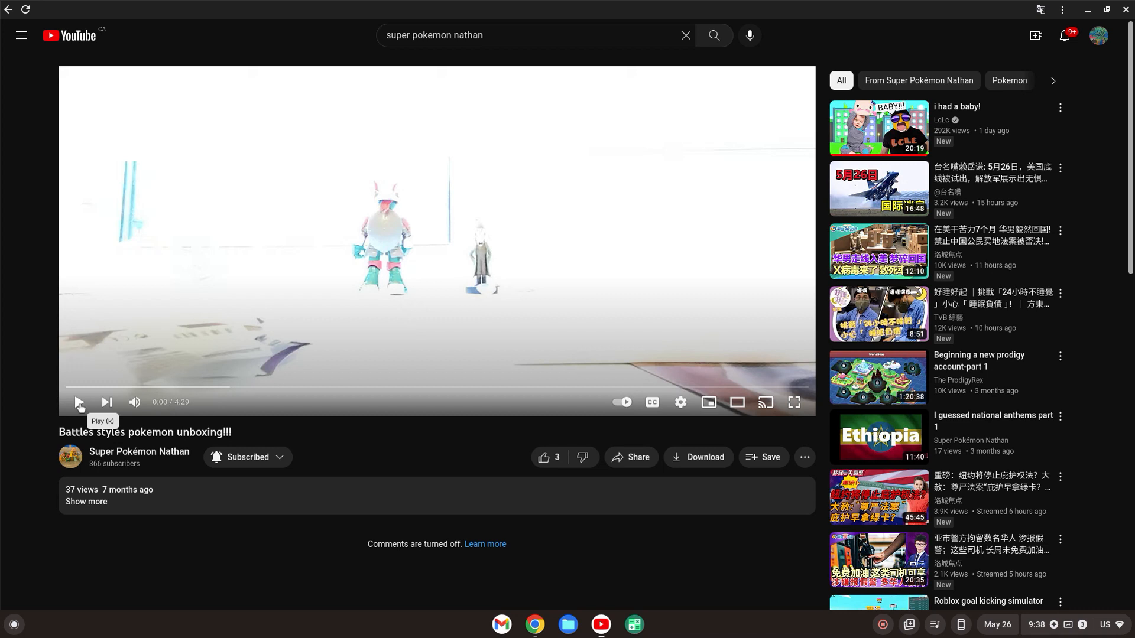
{"action": "mouse_move", "coordinate": [75, 407]}
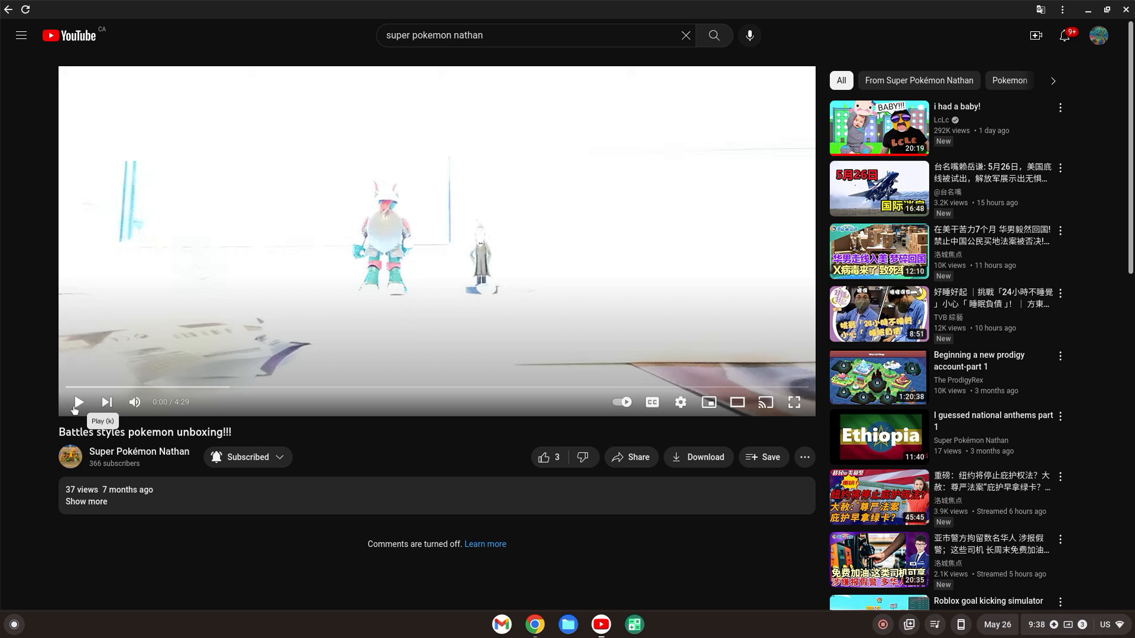
{"action": "mouse_move", "coordinate": [974, 463]}
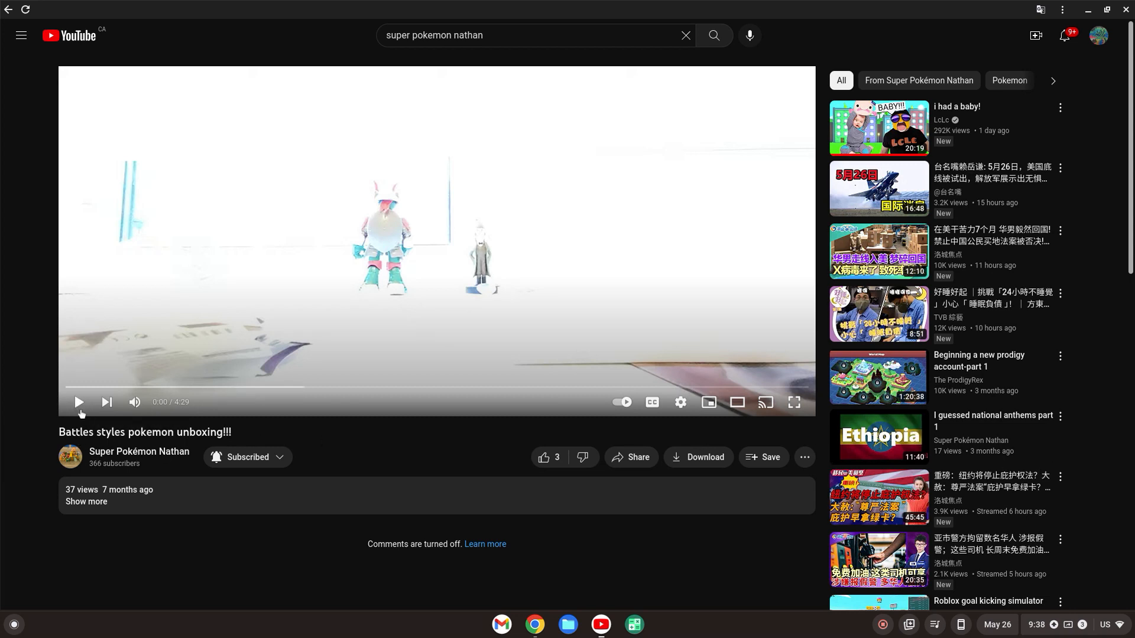
{"action": "mouse_move", "coordinate": [78, 402]}
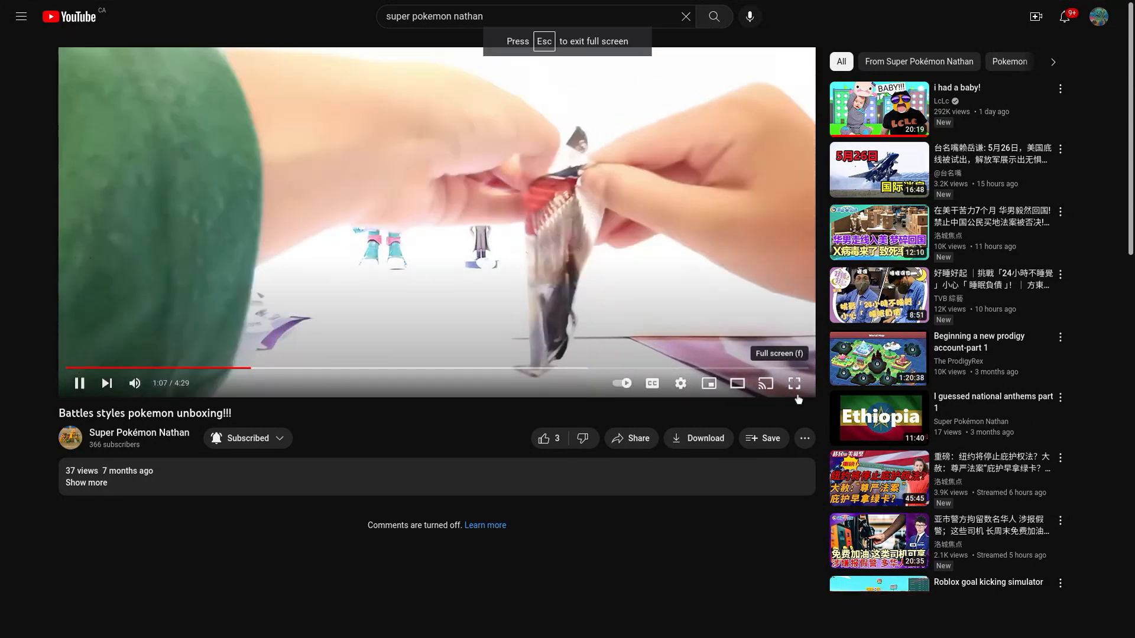
- Put the unboxing video in full screen and let it play to 2:48
{"action": "left_click", "coordinate": [793, 384]}
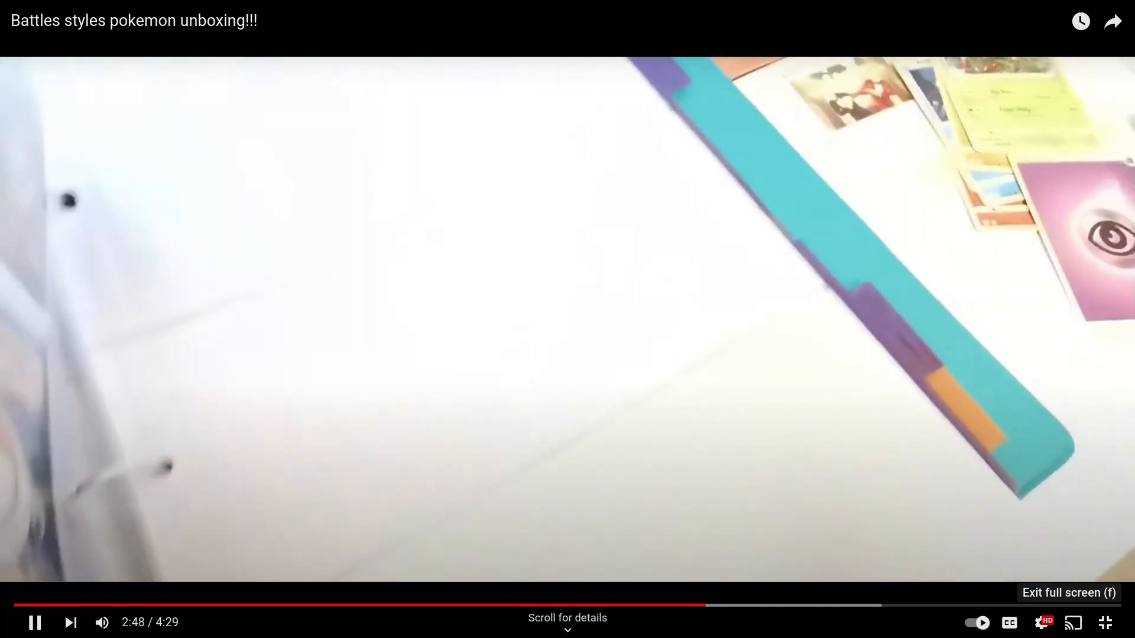
- Skip the full-screen video ahead five seconds to 3:33 of 4:29
{"action": "double_click", "coordinate": [922, 328]}
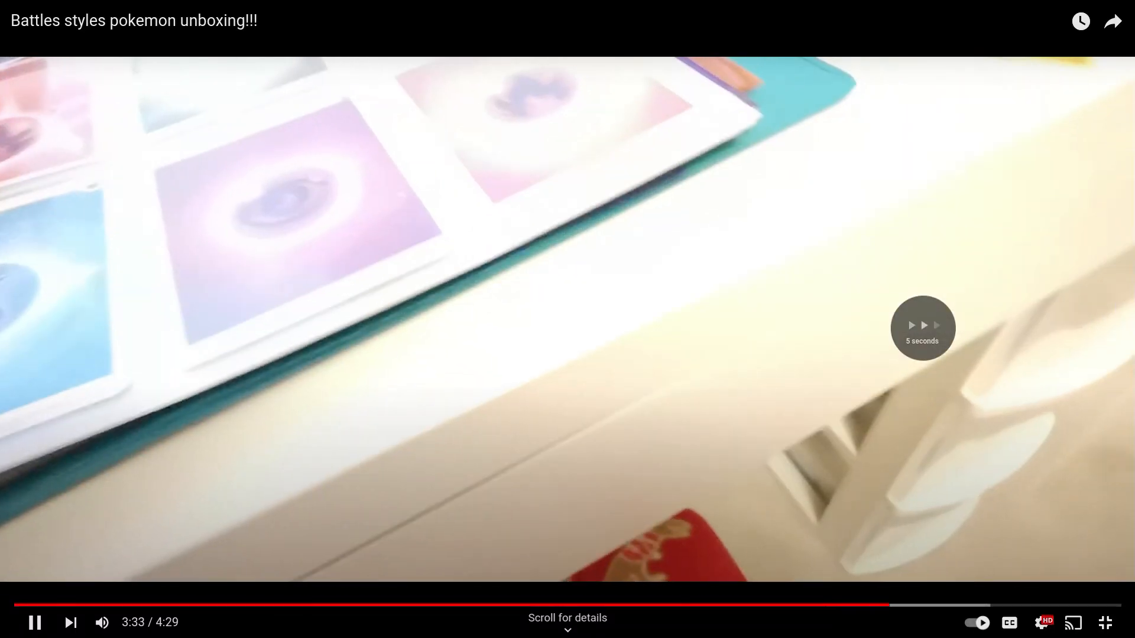